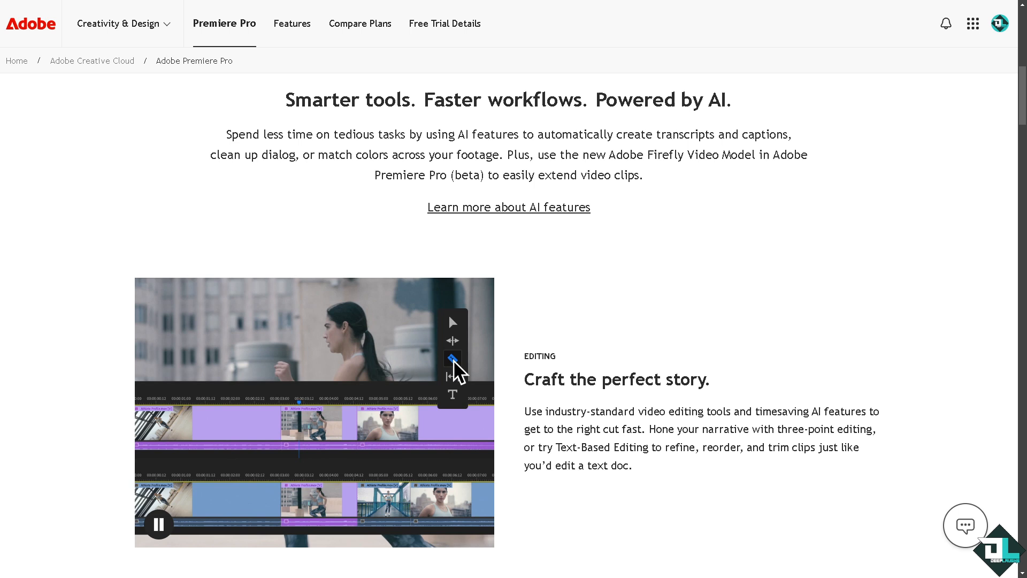
mouse_move(327, 496)
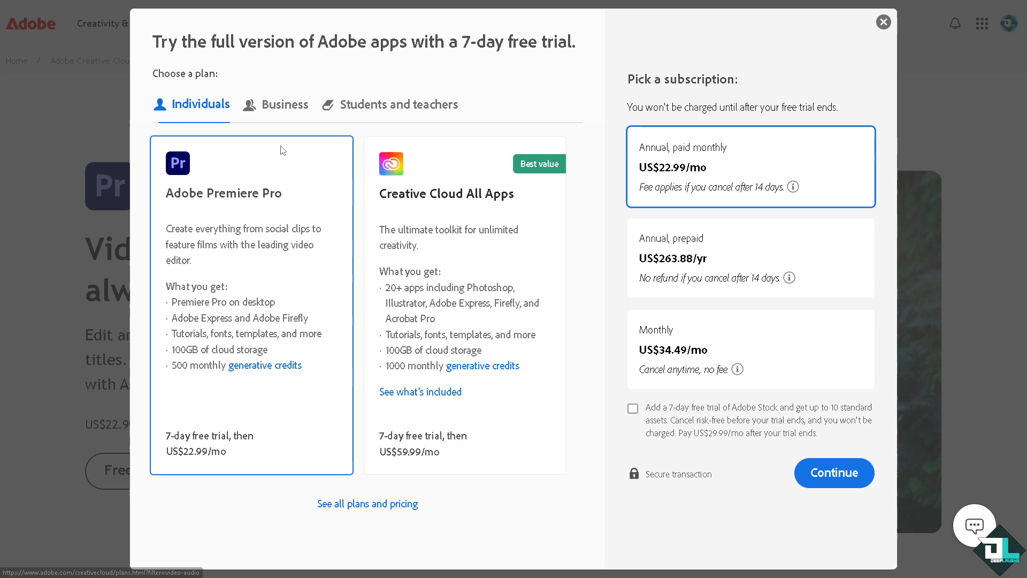
Compare Premiere Pro free-trial plans on the Business and Students and teachers tabs.
click(285, 104)
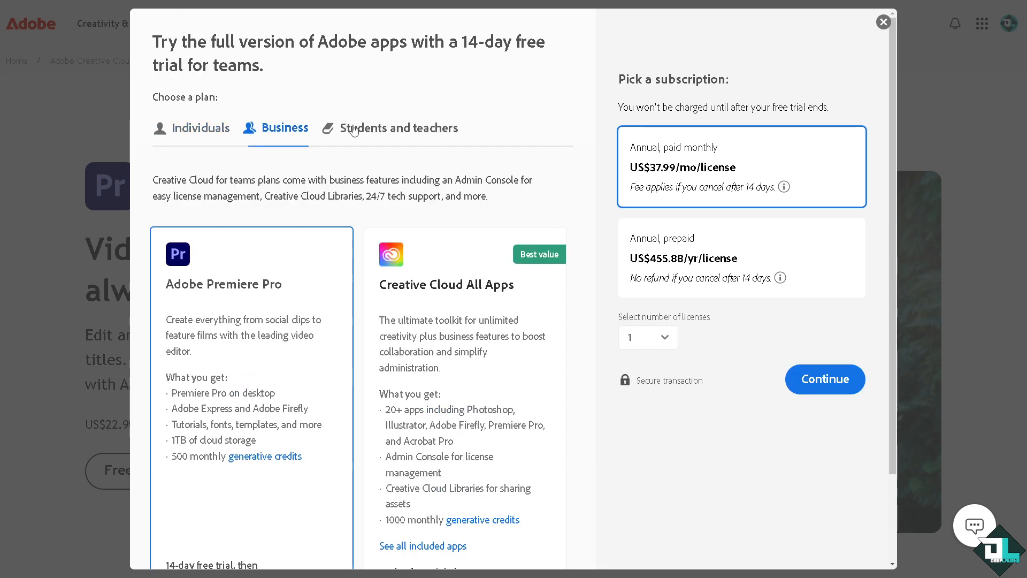
click(398, 127)
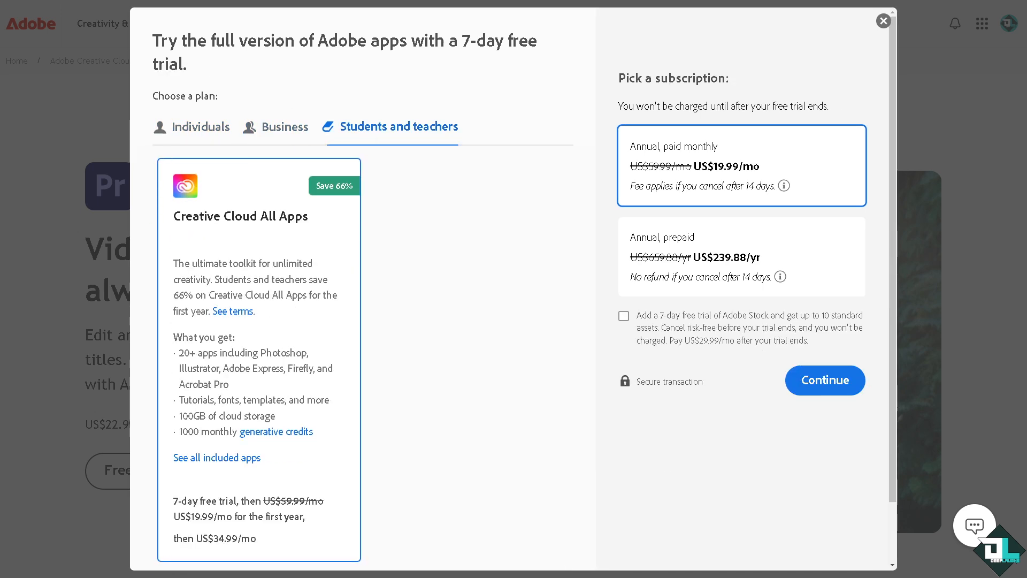
click(882, 21)
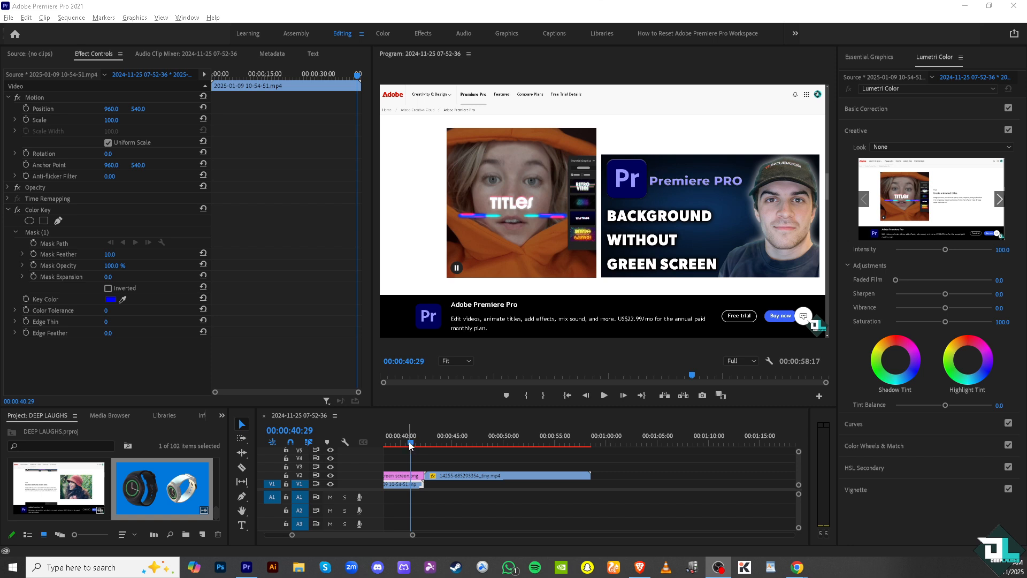
Move the playhead onto the blue-background watch clip and switch to the Color workspace.
click(412, 445)
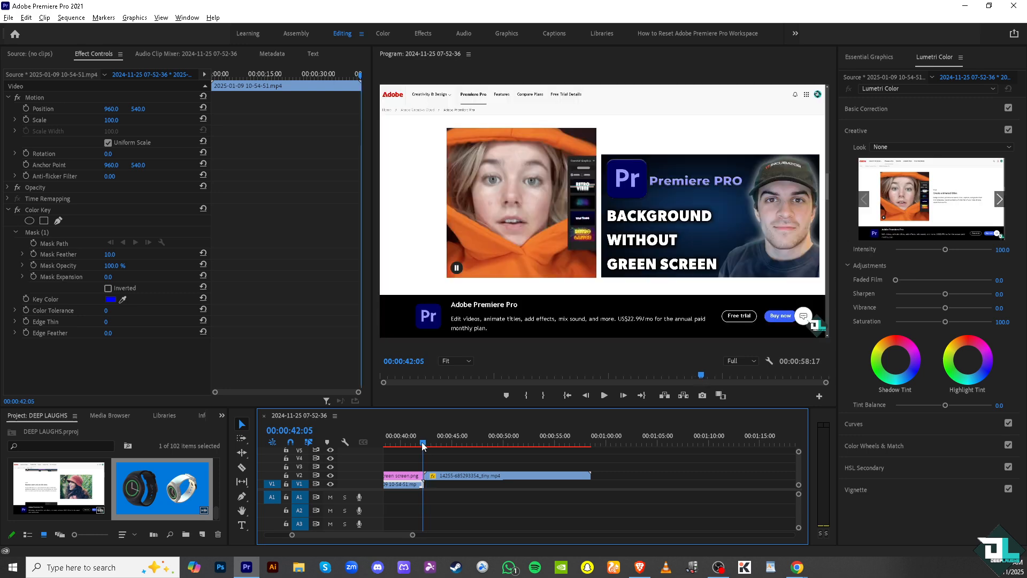
click(383, 34)
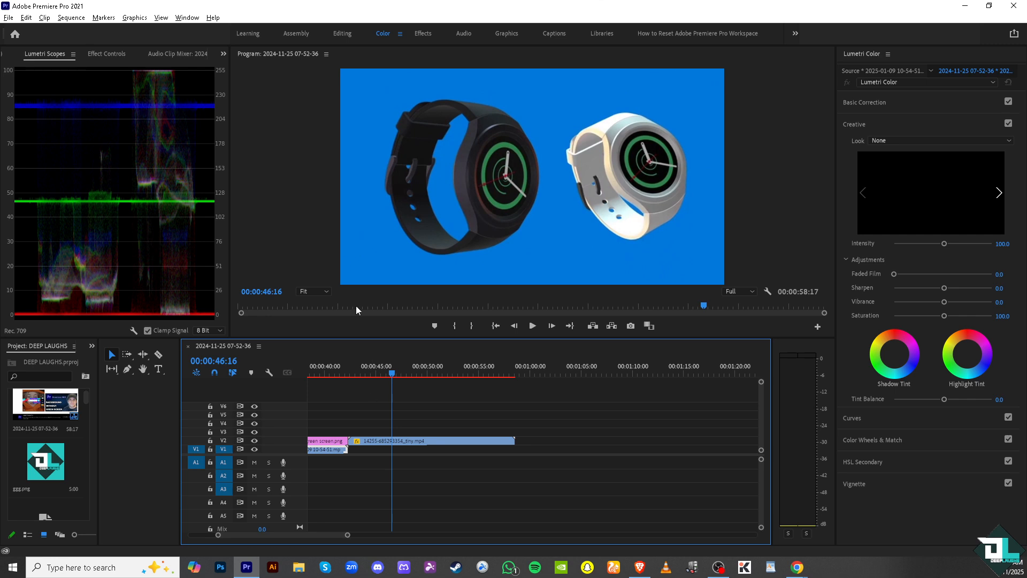
mouse_move(186, 18)
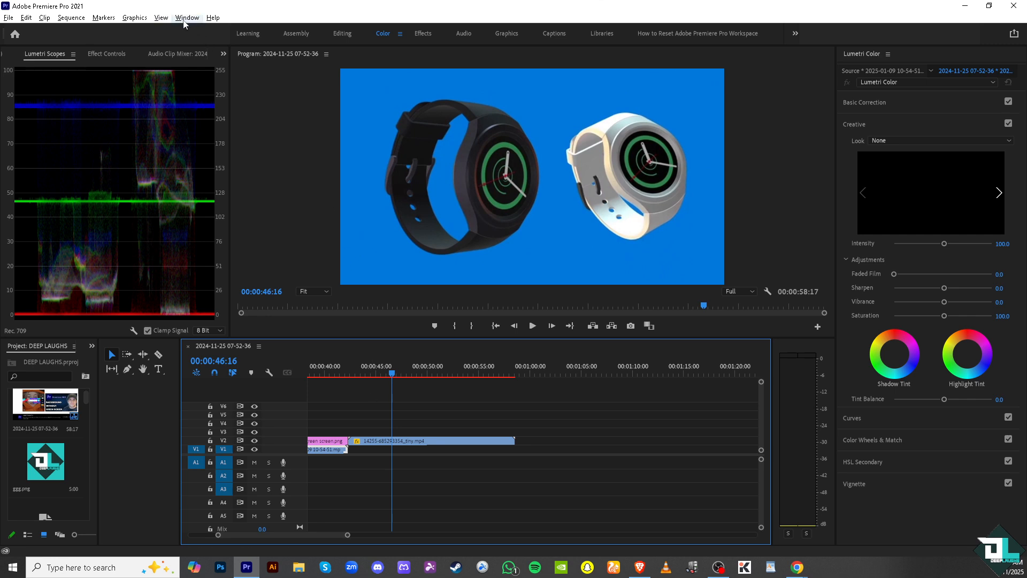
Open the Effects panel, search 'Color Key', and drag it onto the watch clip on V2.
click(188, 18)
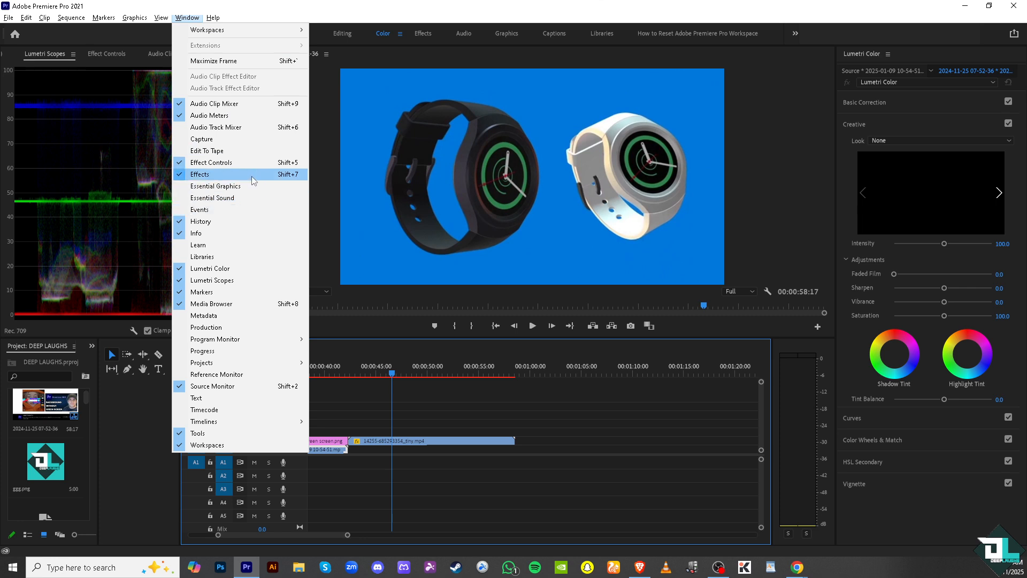
click(199, 175)
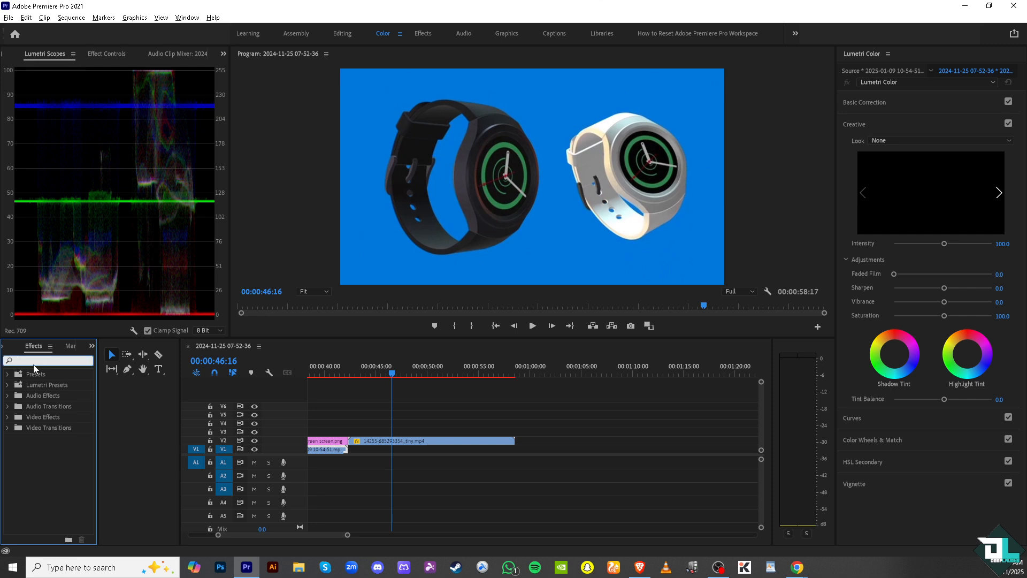
text(Color Key)
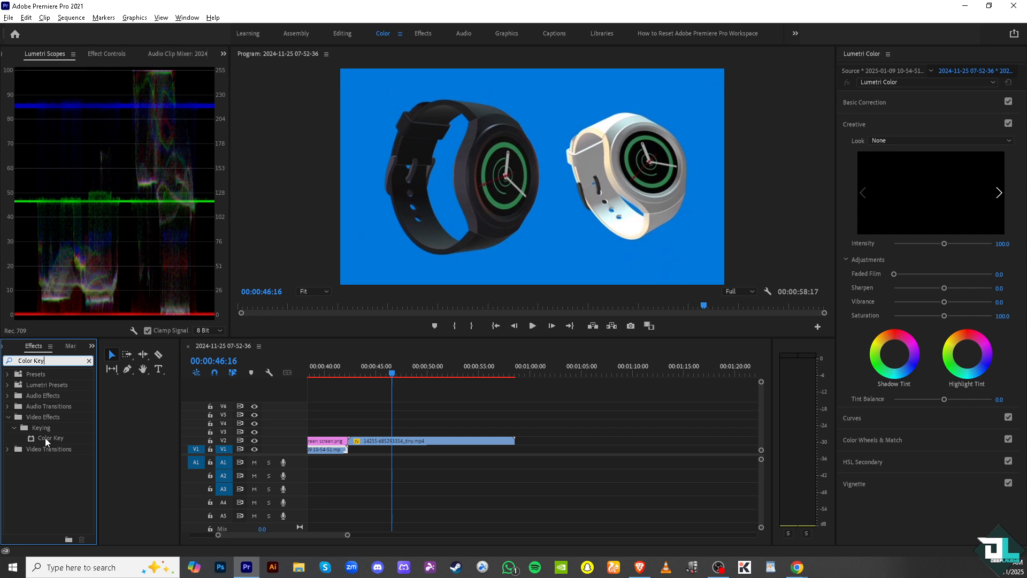
drag(49, 438, 406, 440)
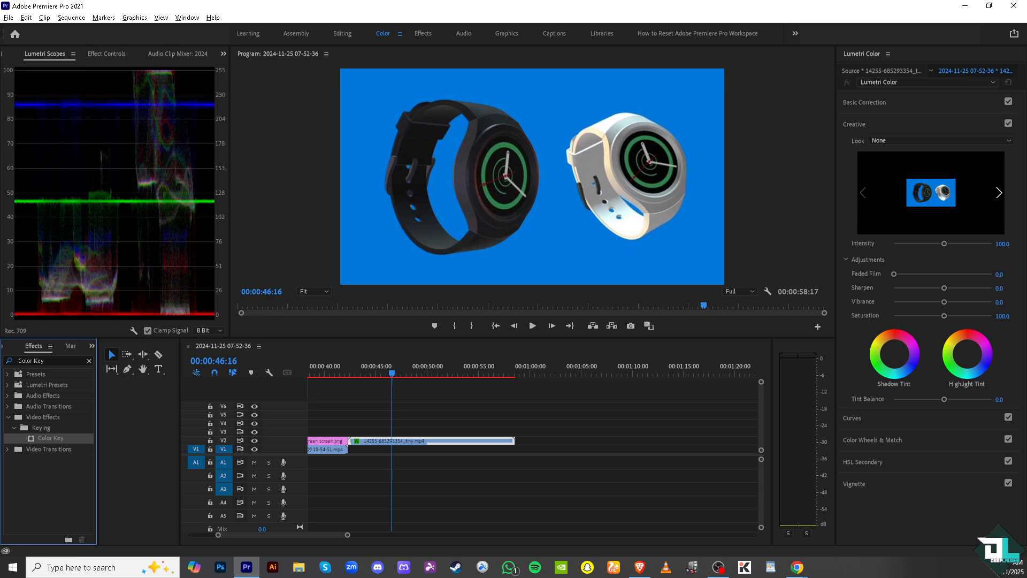
In Effect Controls, use the Color Key free-draw bezier pen to trace a mask around the watch.
click(105, 53)
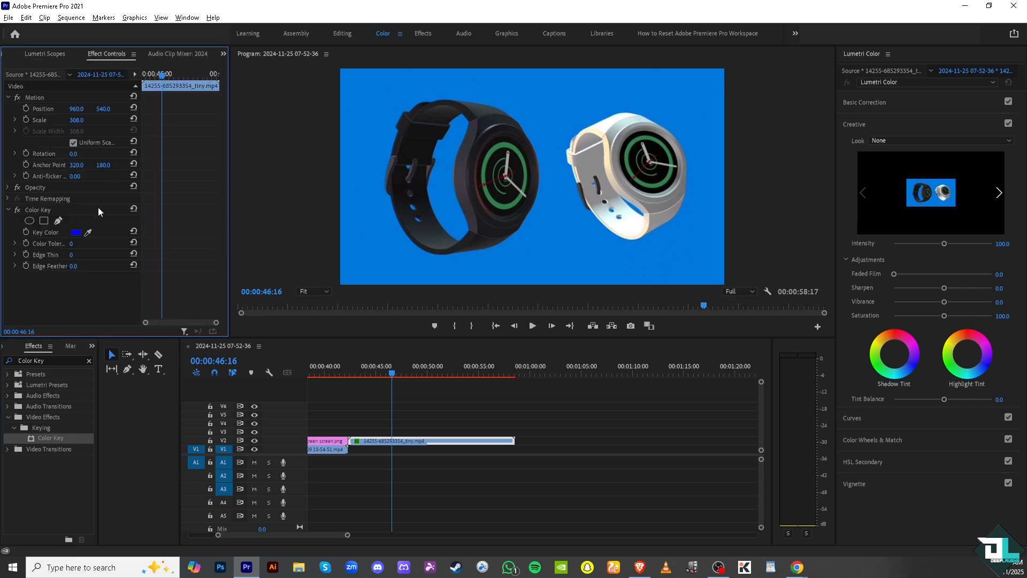
mouse_move(27, 218)
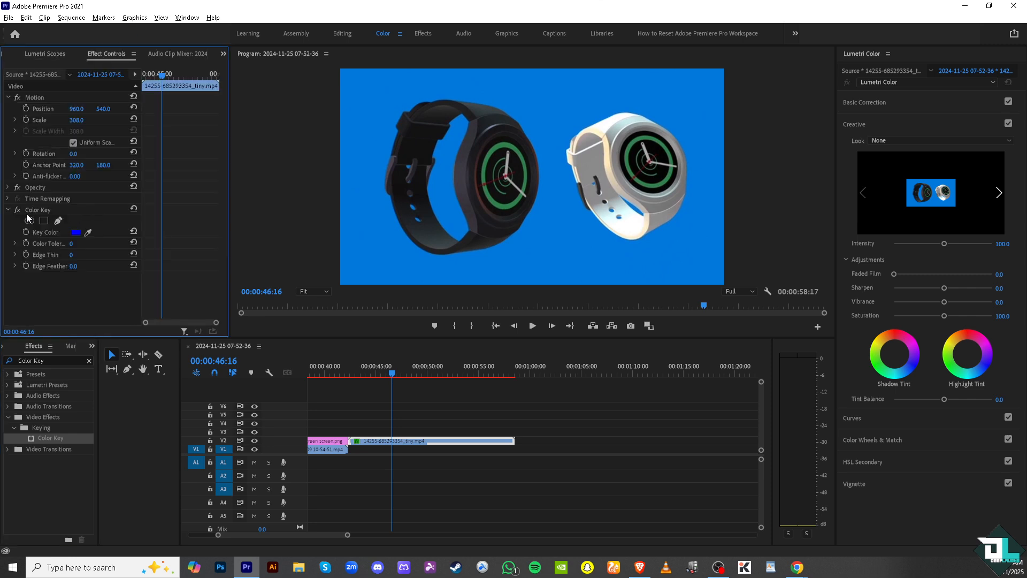
mouse_move(30, 221)
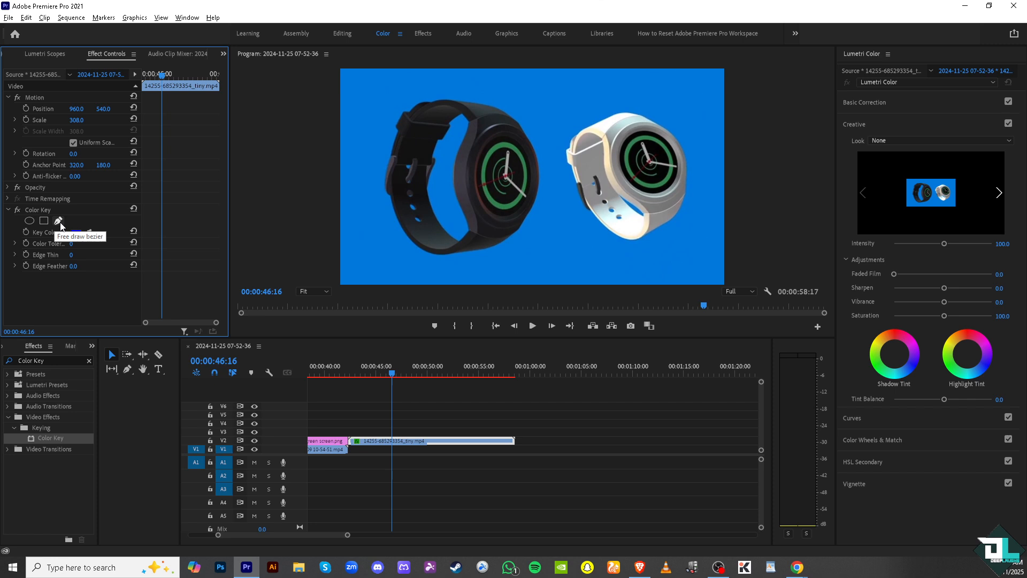
click(59, 220)
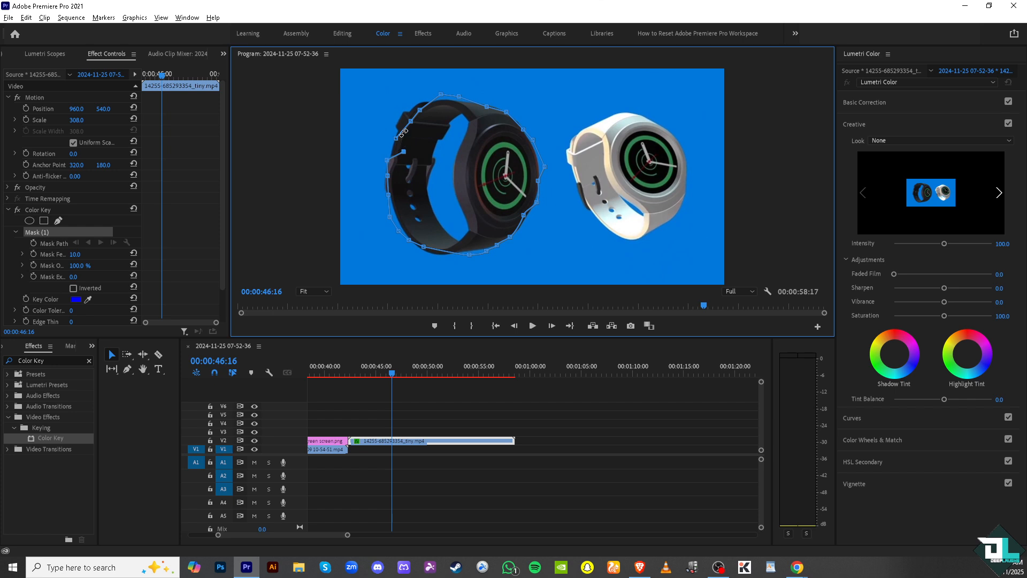
mouse_move(414, 143)
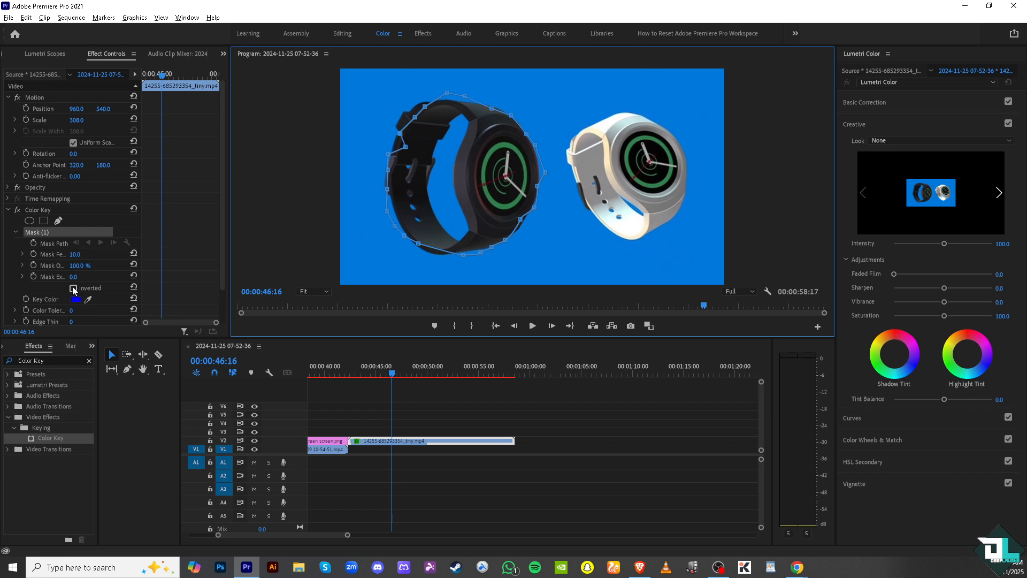
Invert Mask (1) and eyedrop the blue background as the Key Color, turning it black.
click(74, 288)
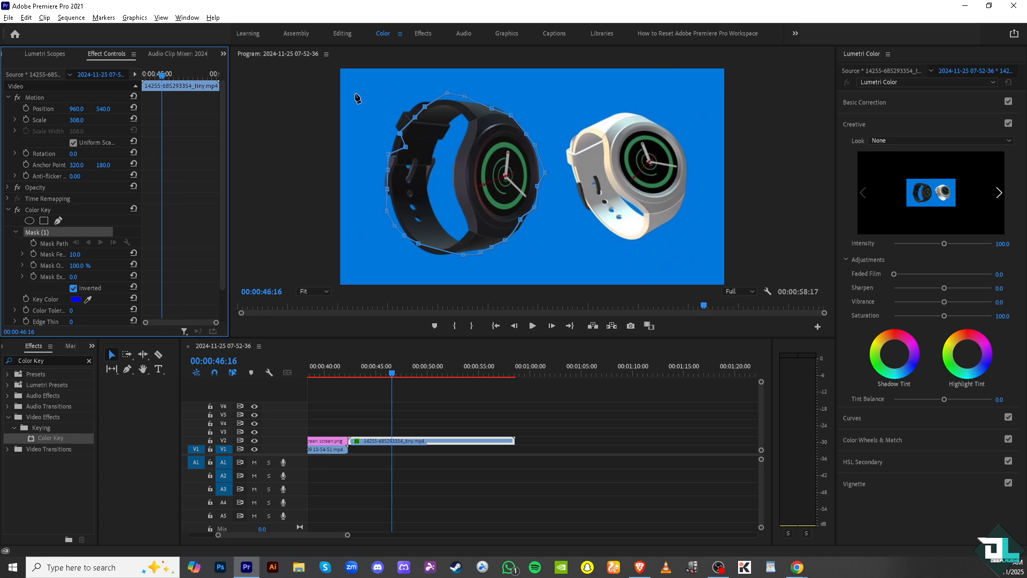
mouse_move(385, 96)
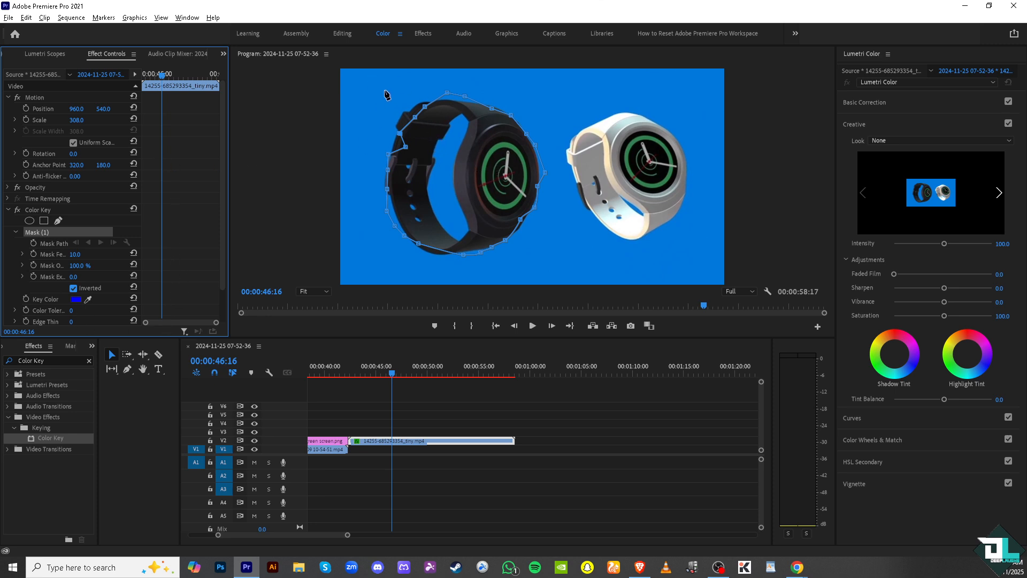
mouse_move(397, 99)
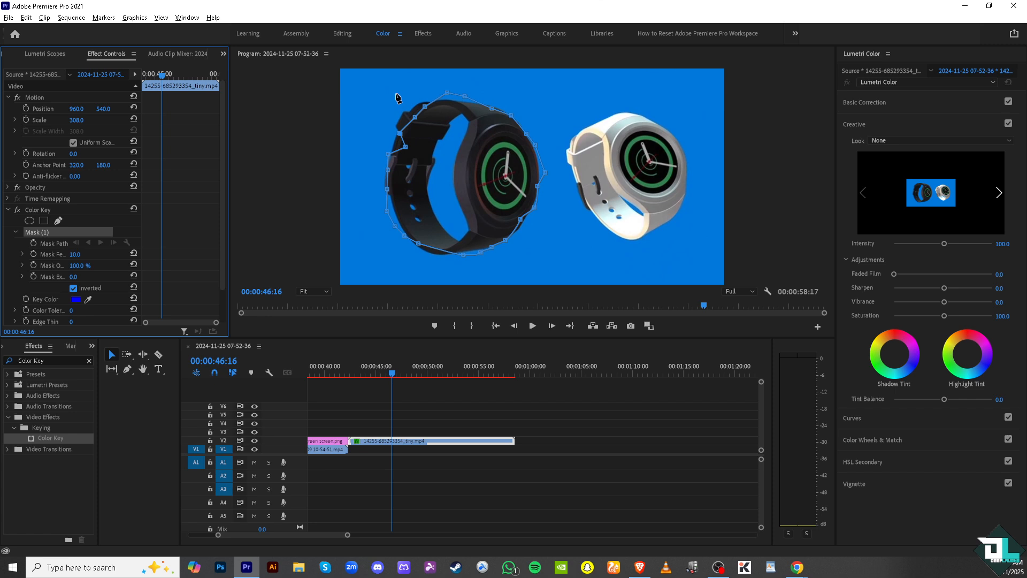
mouse_move(386, 98)
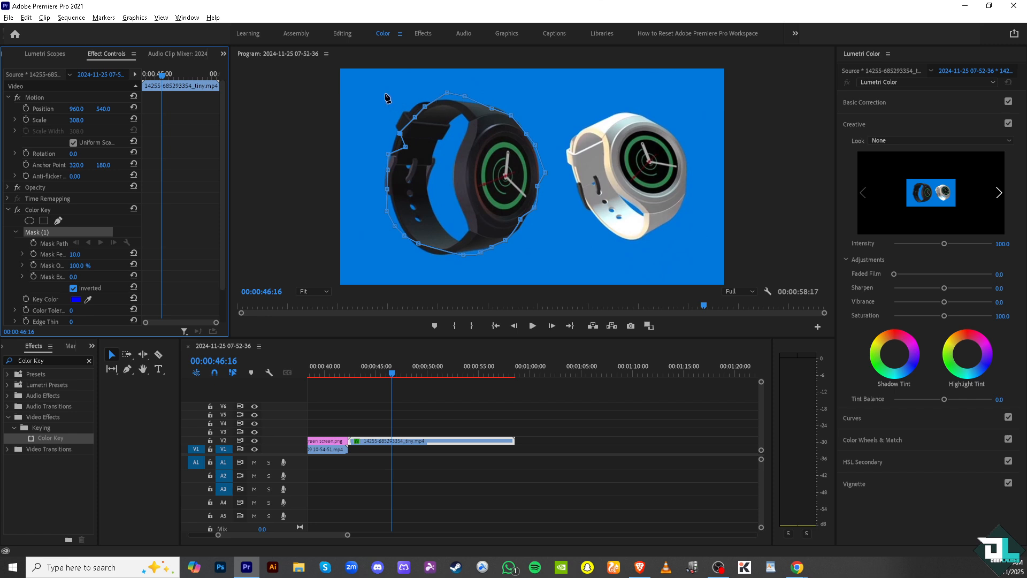
mouse_move(82, 298)
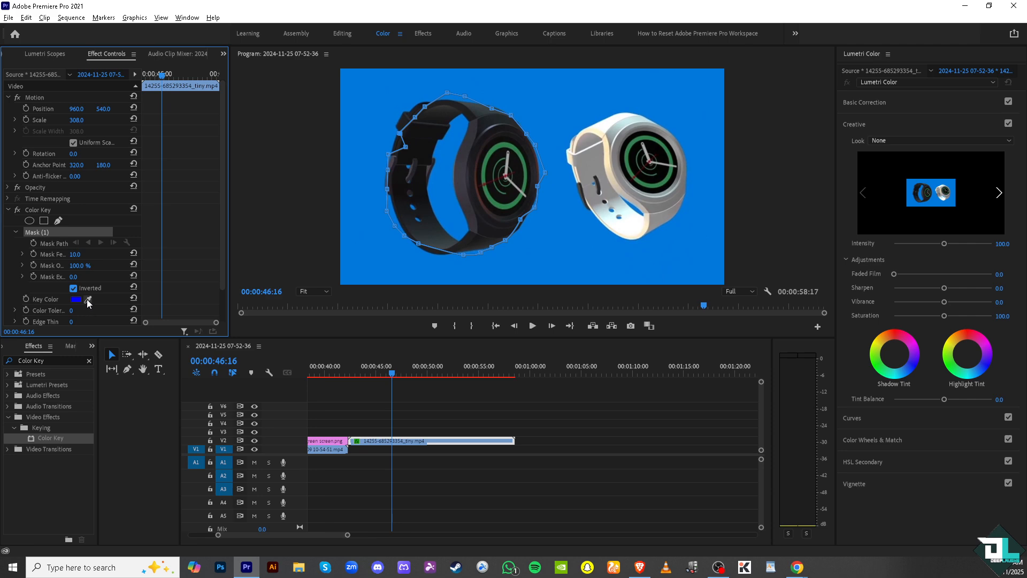
click(87, 303)
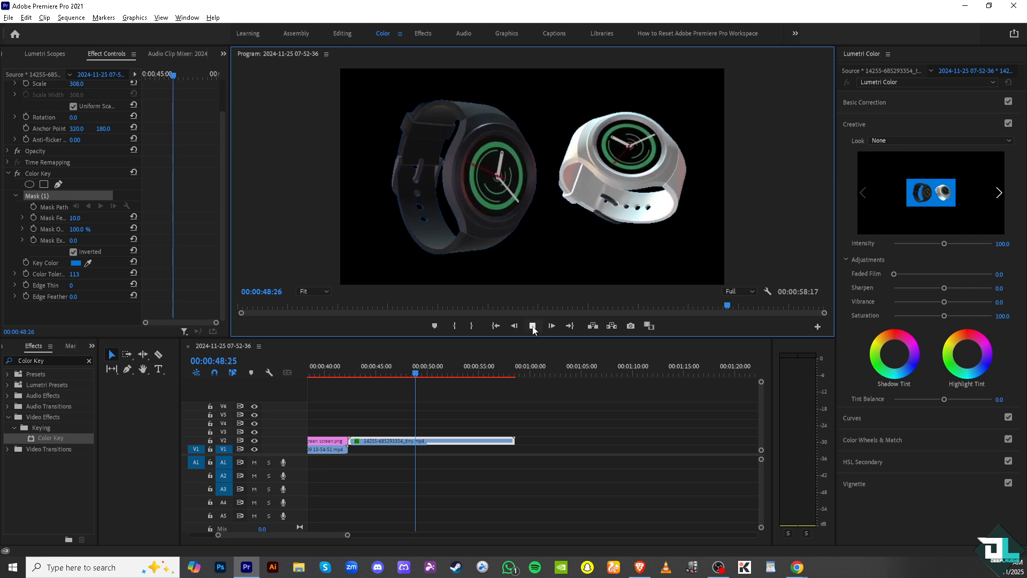
Stop playback to inspect the keyed watches against the black background.
click(533, 326)
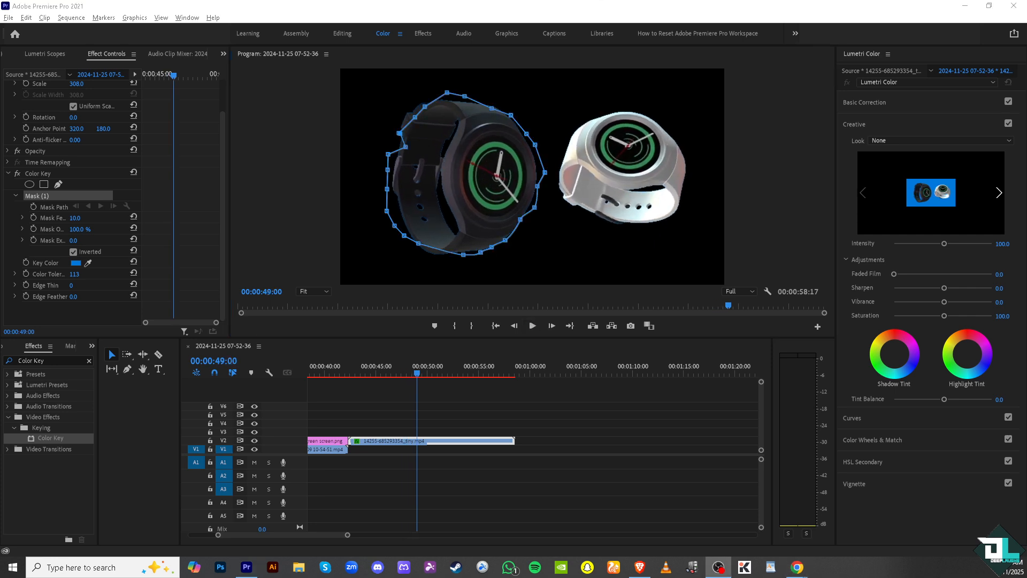
mouse_move(278, 295)
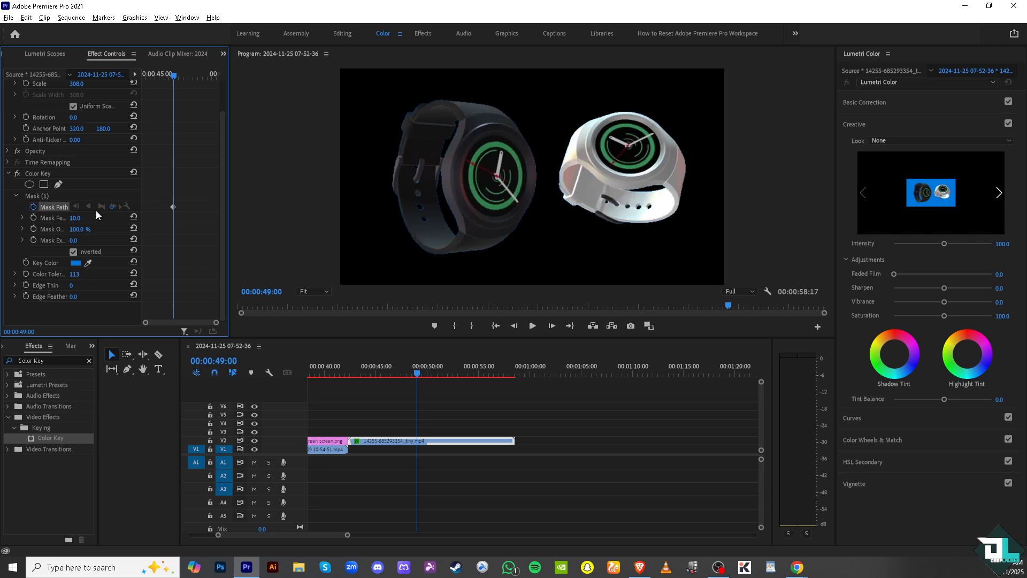
mouse_move(147, 64)
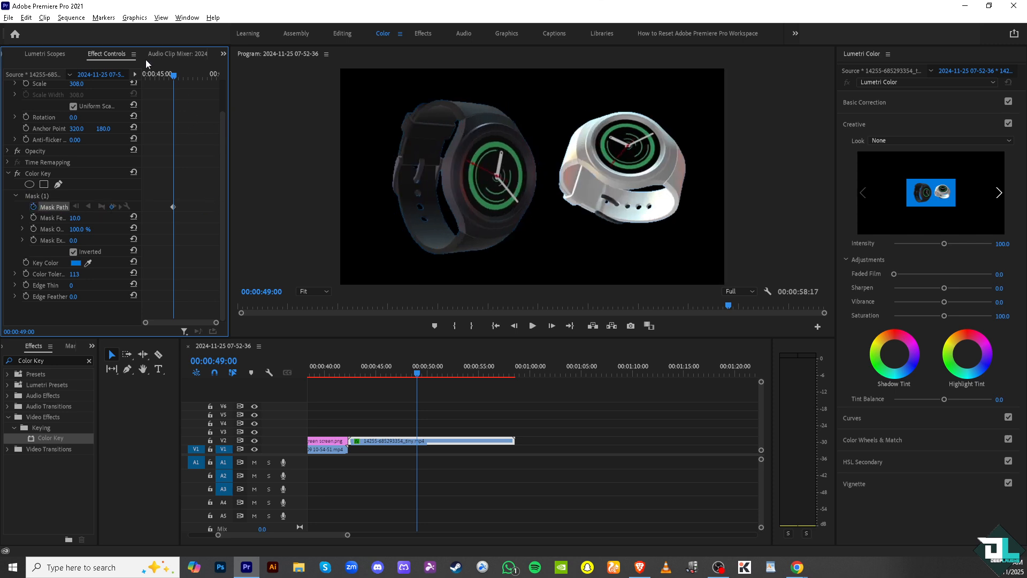
mouse_move(101, 206)
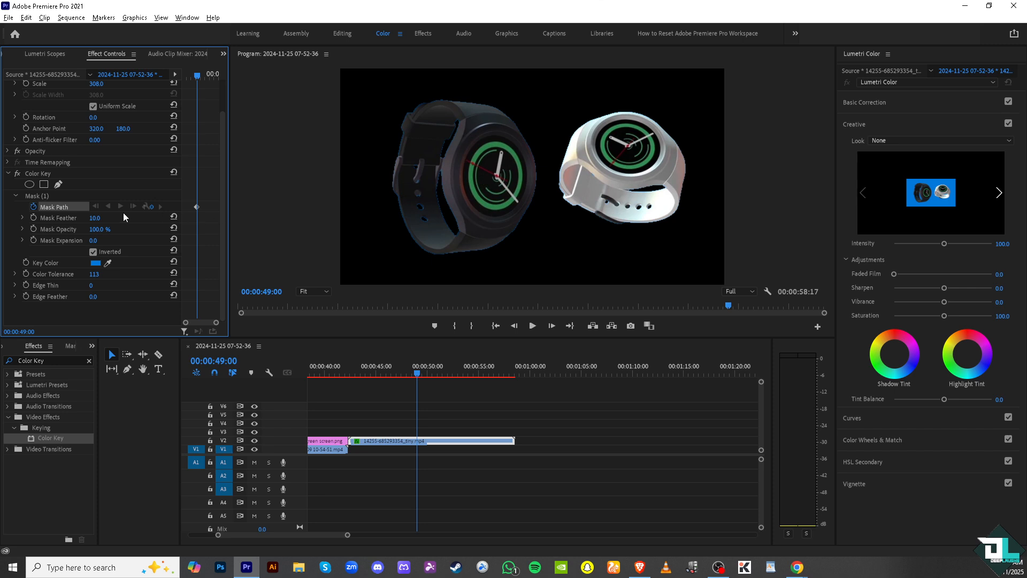
Drag the playhead back to about 00:00:43 and play the keyed clip.
drag(416, 373, 365, 372)
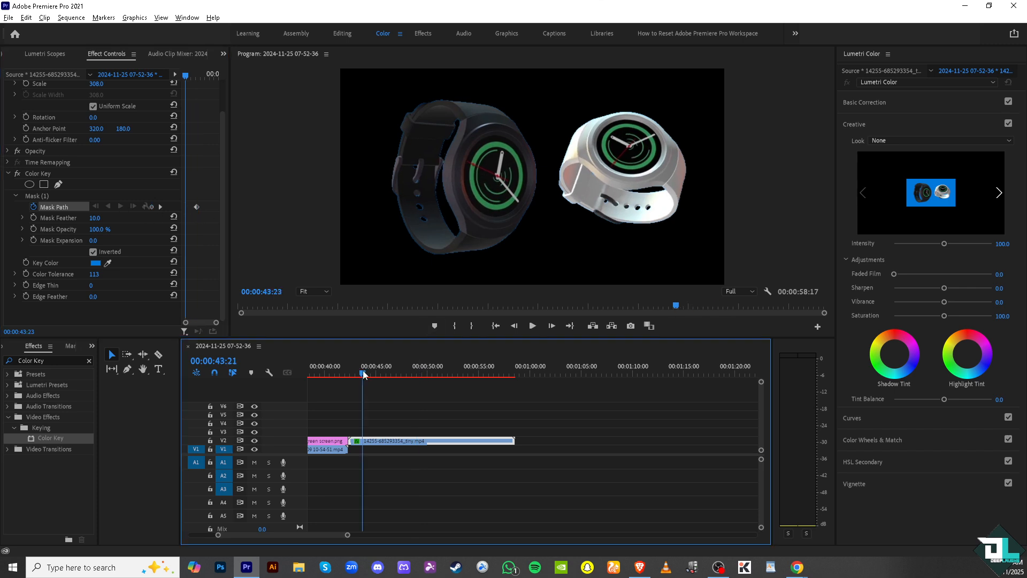
click(533, 326)
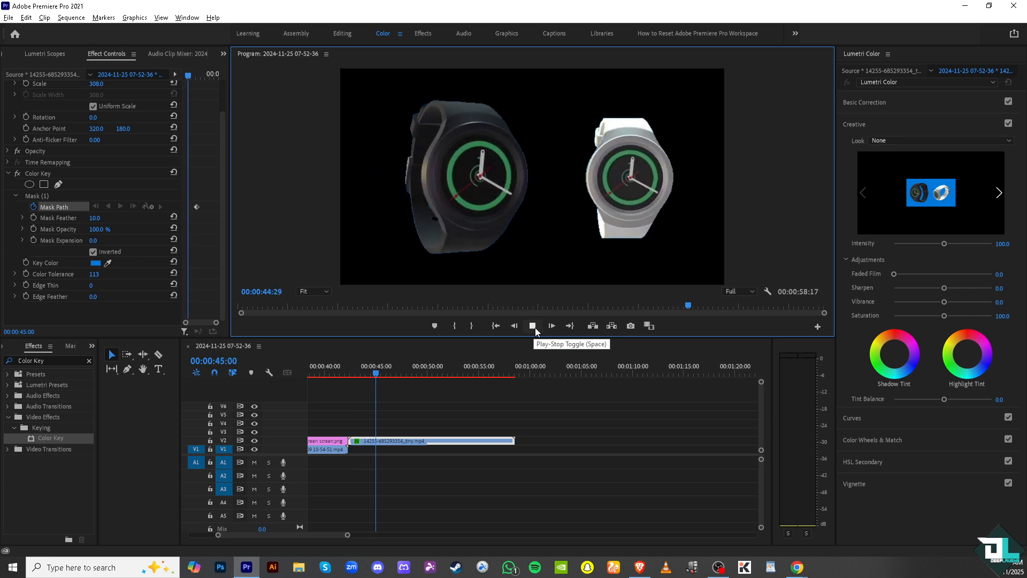
click(533, 325)
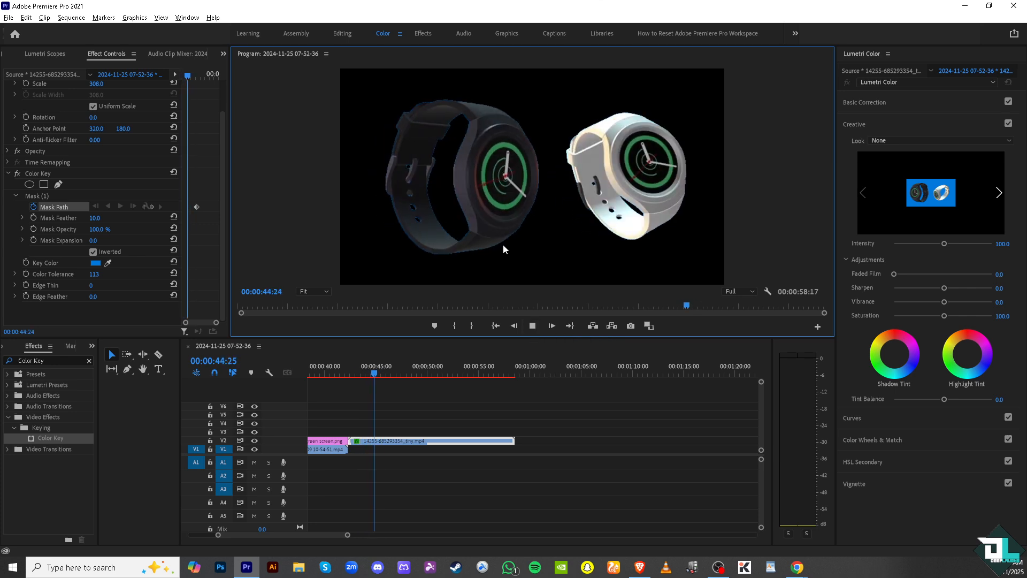